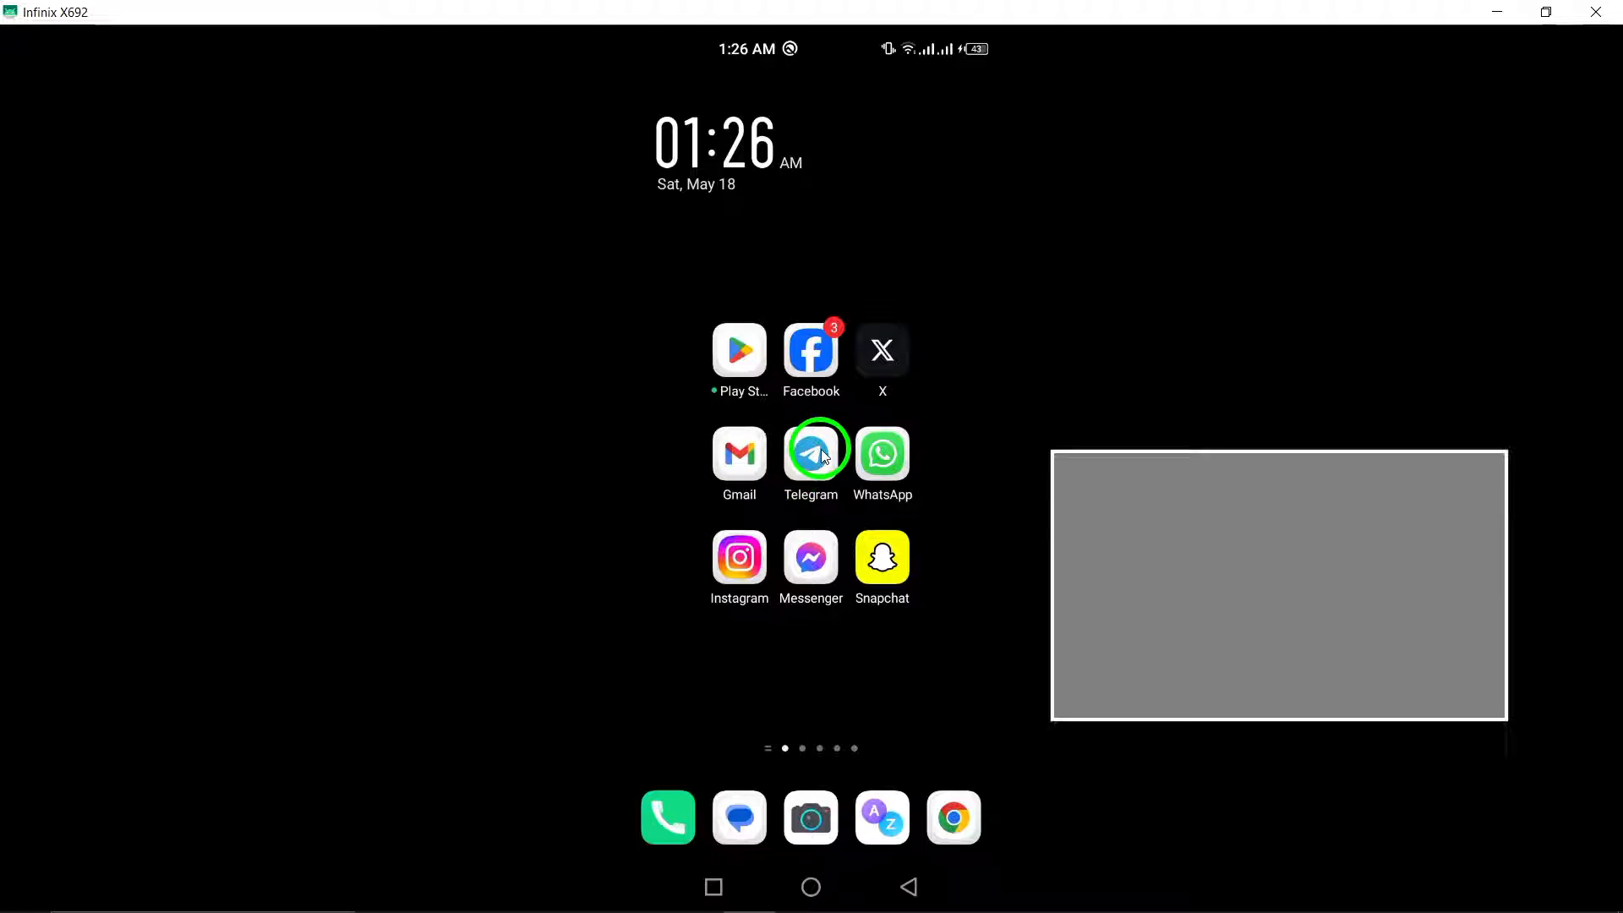
Step: Launch Telegram from its icon on the Android home screen
{"action": "left_click", "coordinate": [811, 453]}
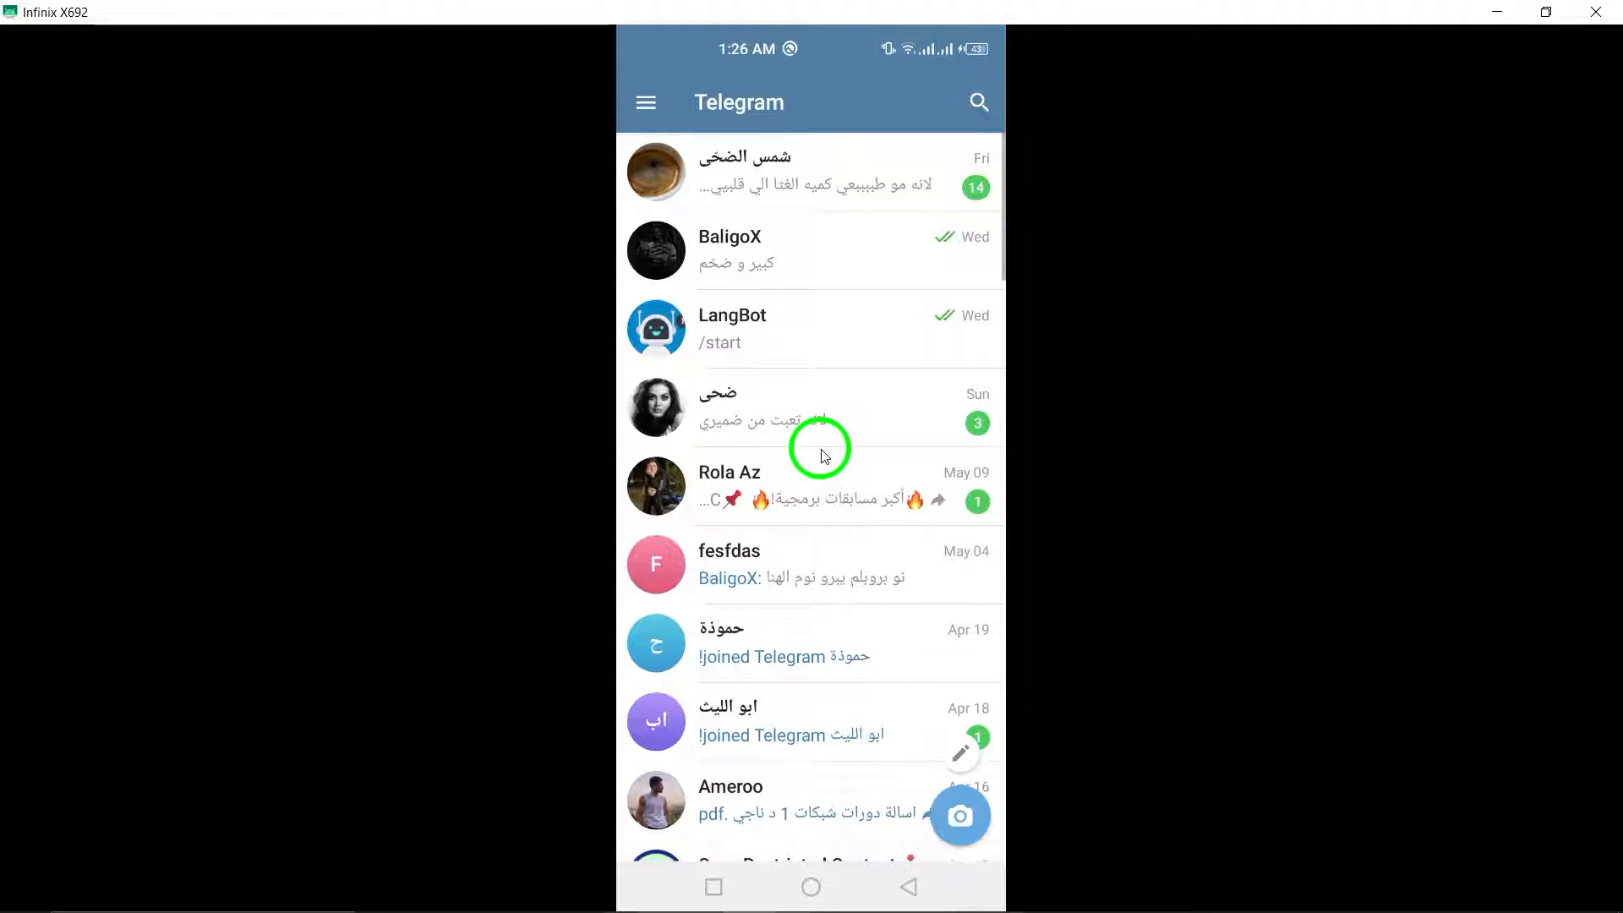
Step: Scroll down the chat list to the Save Restricted Content channel and open it
{"action": "scroll", "scroll_direction": "down", "scroll_amount": 3}
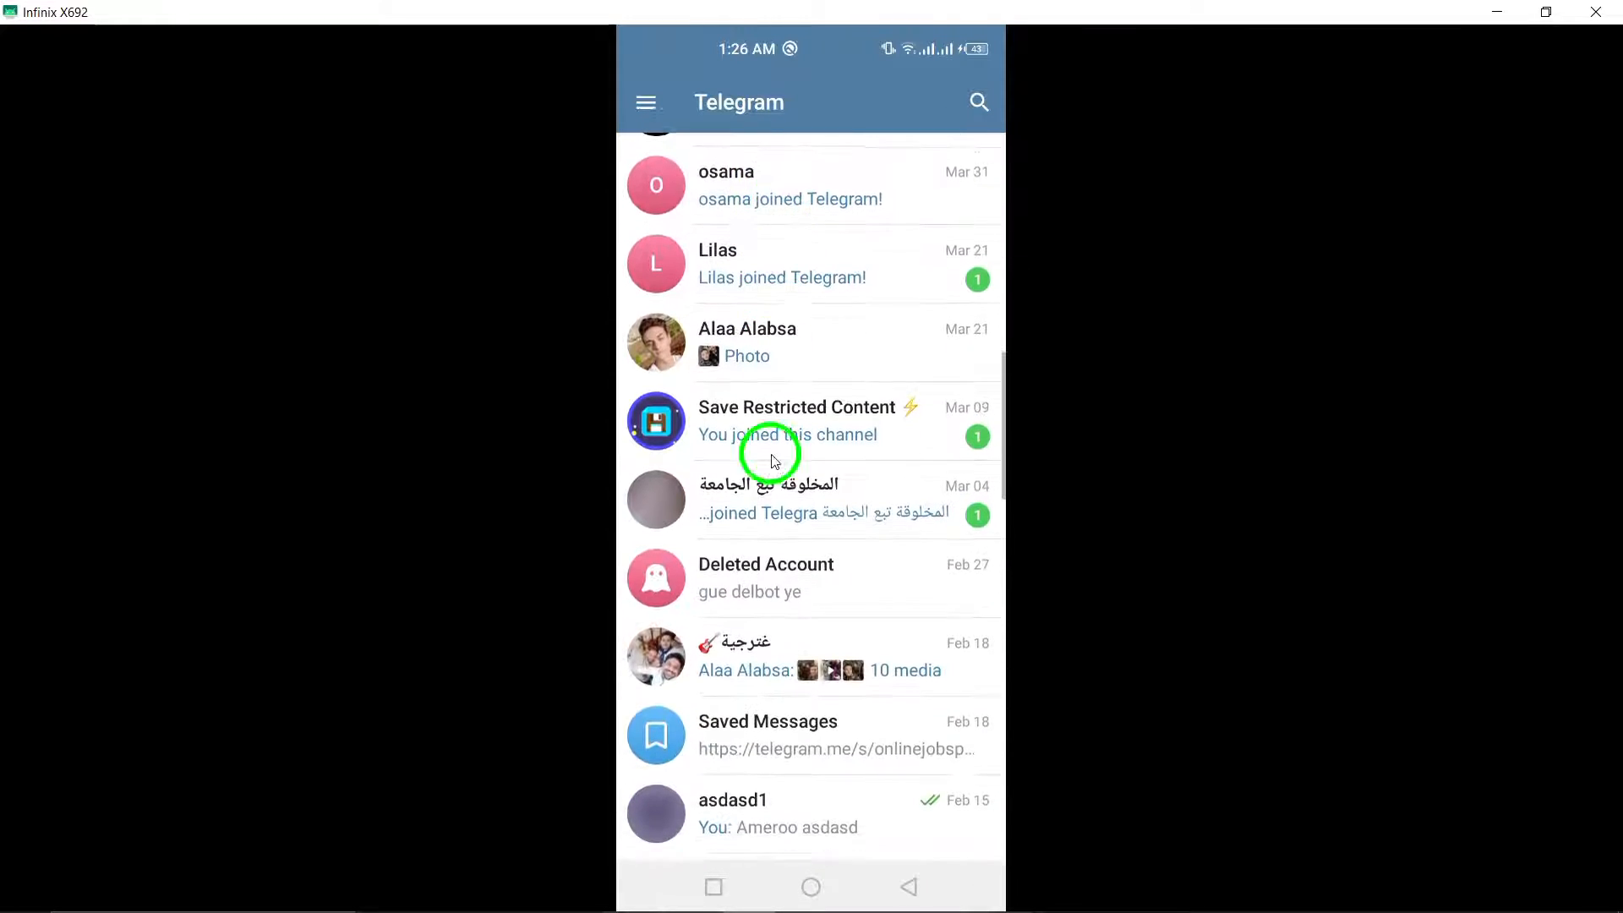
{"action": "scroll", "scroll_direction": "down", "scroll_amount": 3}
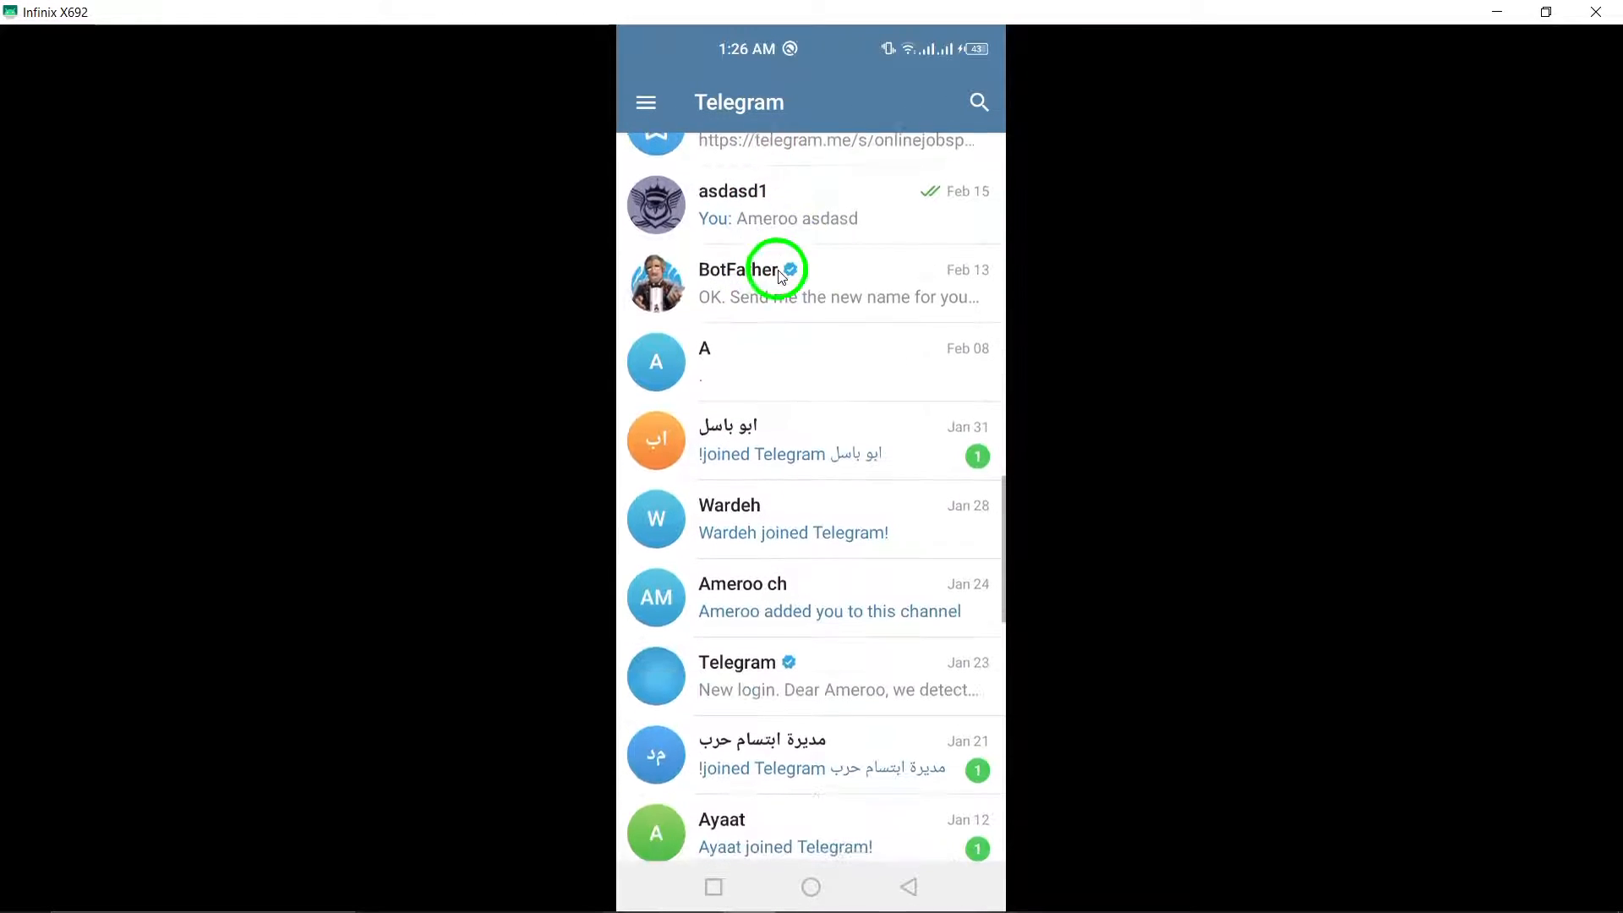
{"action": "scroll", "scroll_direction": "down", "scroll_amount": 3}
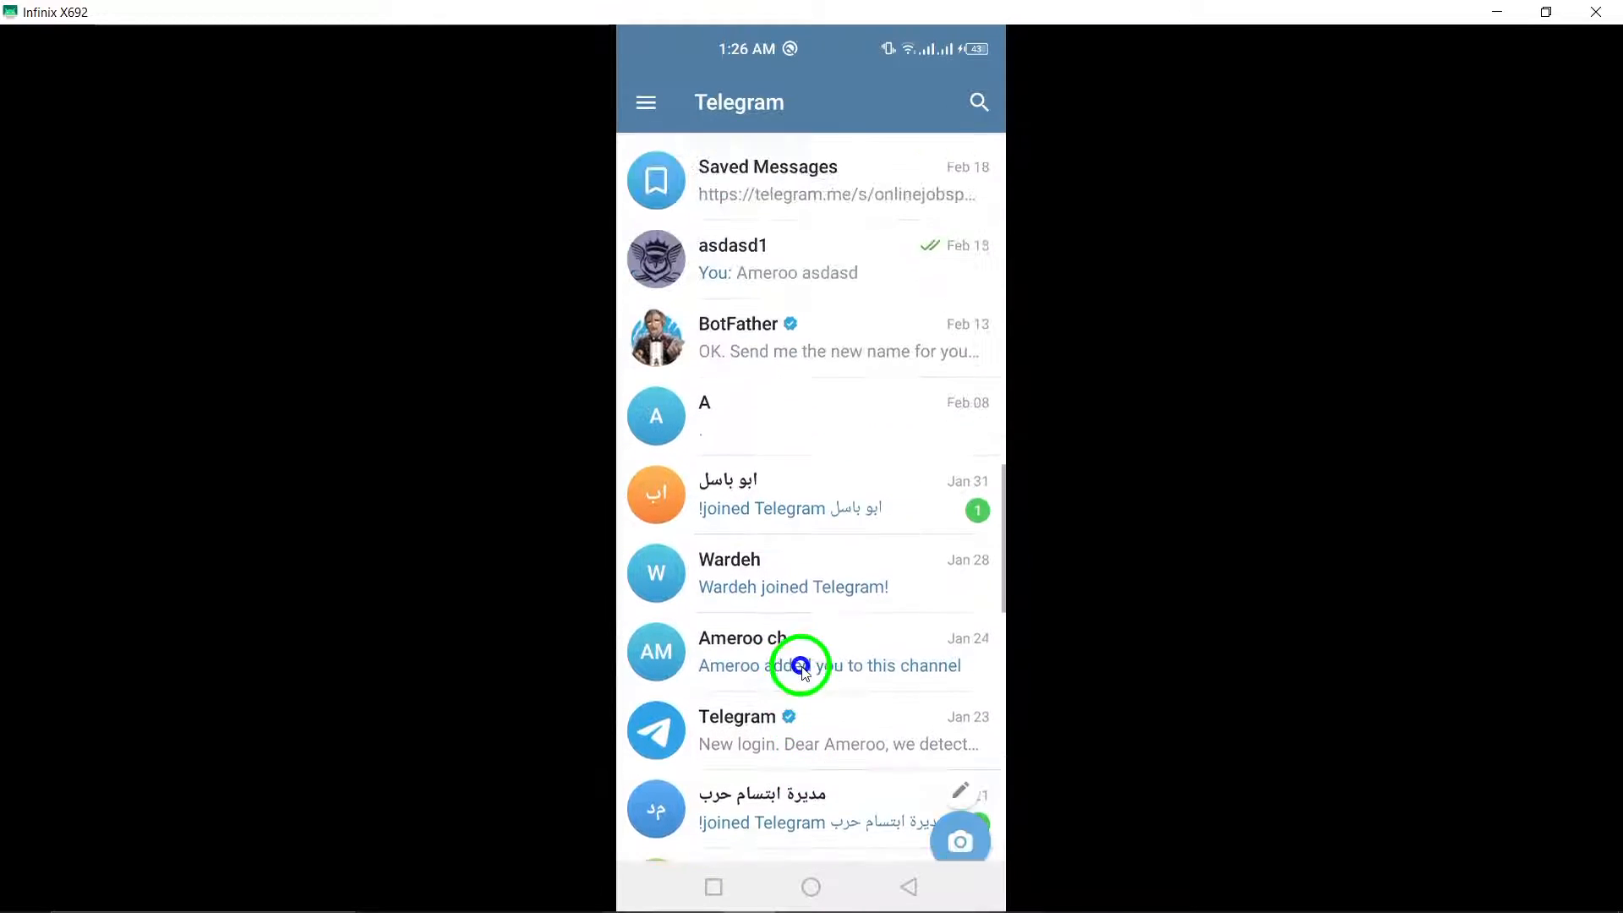
{"action": "scroll", "scroll_direction": "down", "scroll_amount": 3}
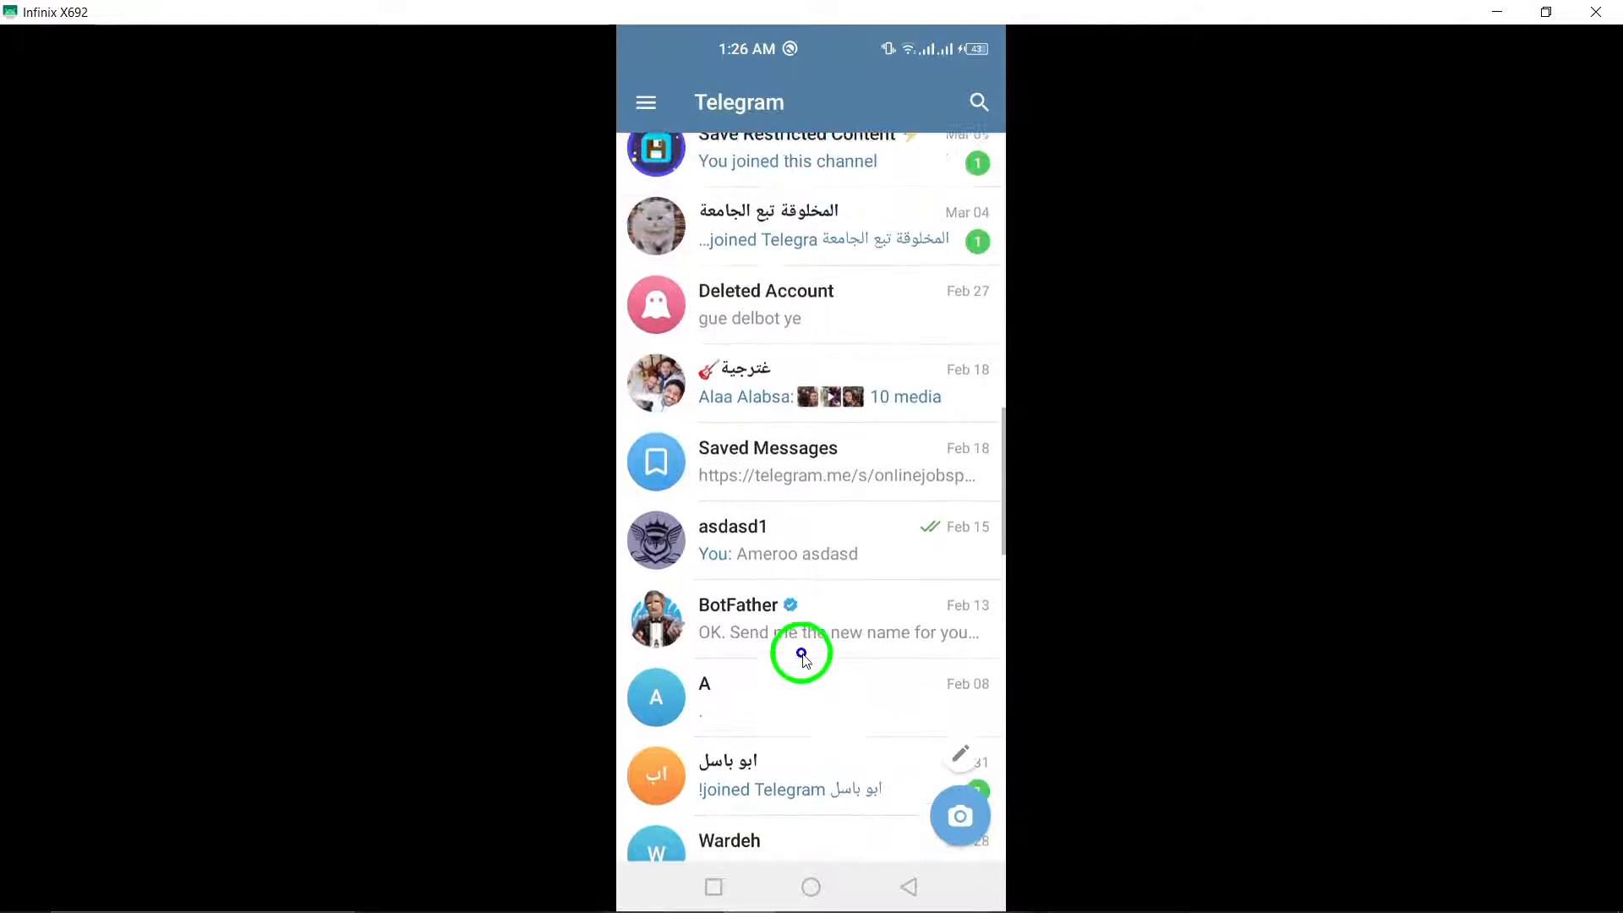
{"action": "scroll", "scroll_direction": "down", "scroll_amount": 3}
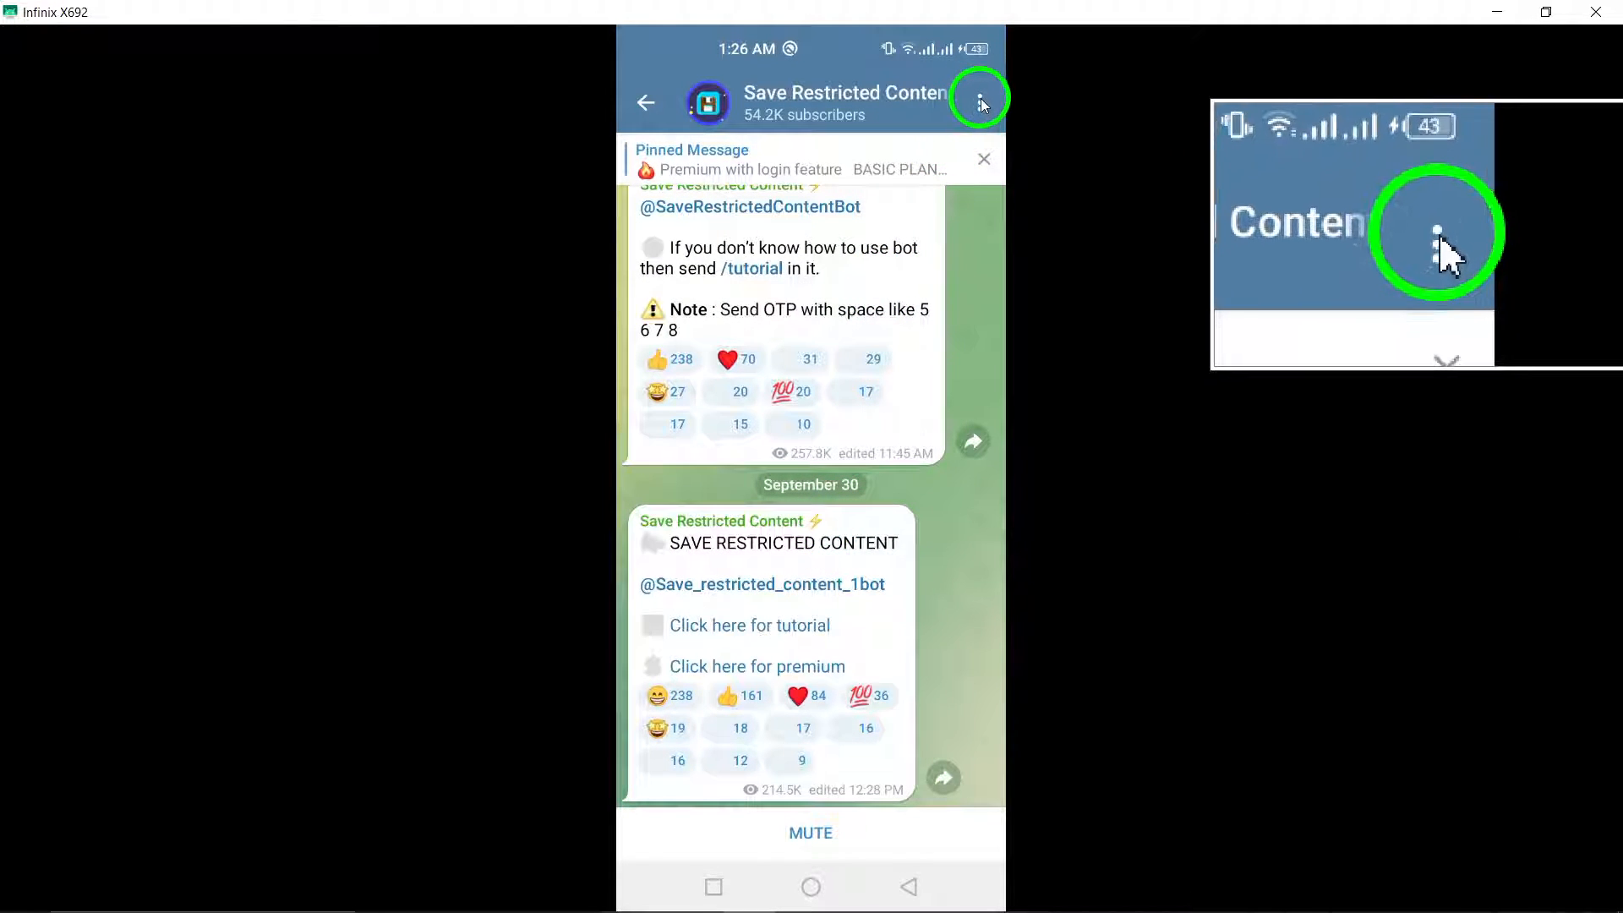
Step: Leave the Save Restricted Content channel from its options menu, then show recent apps
{"action": "left_click", "coordinate": [980, 102]}
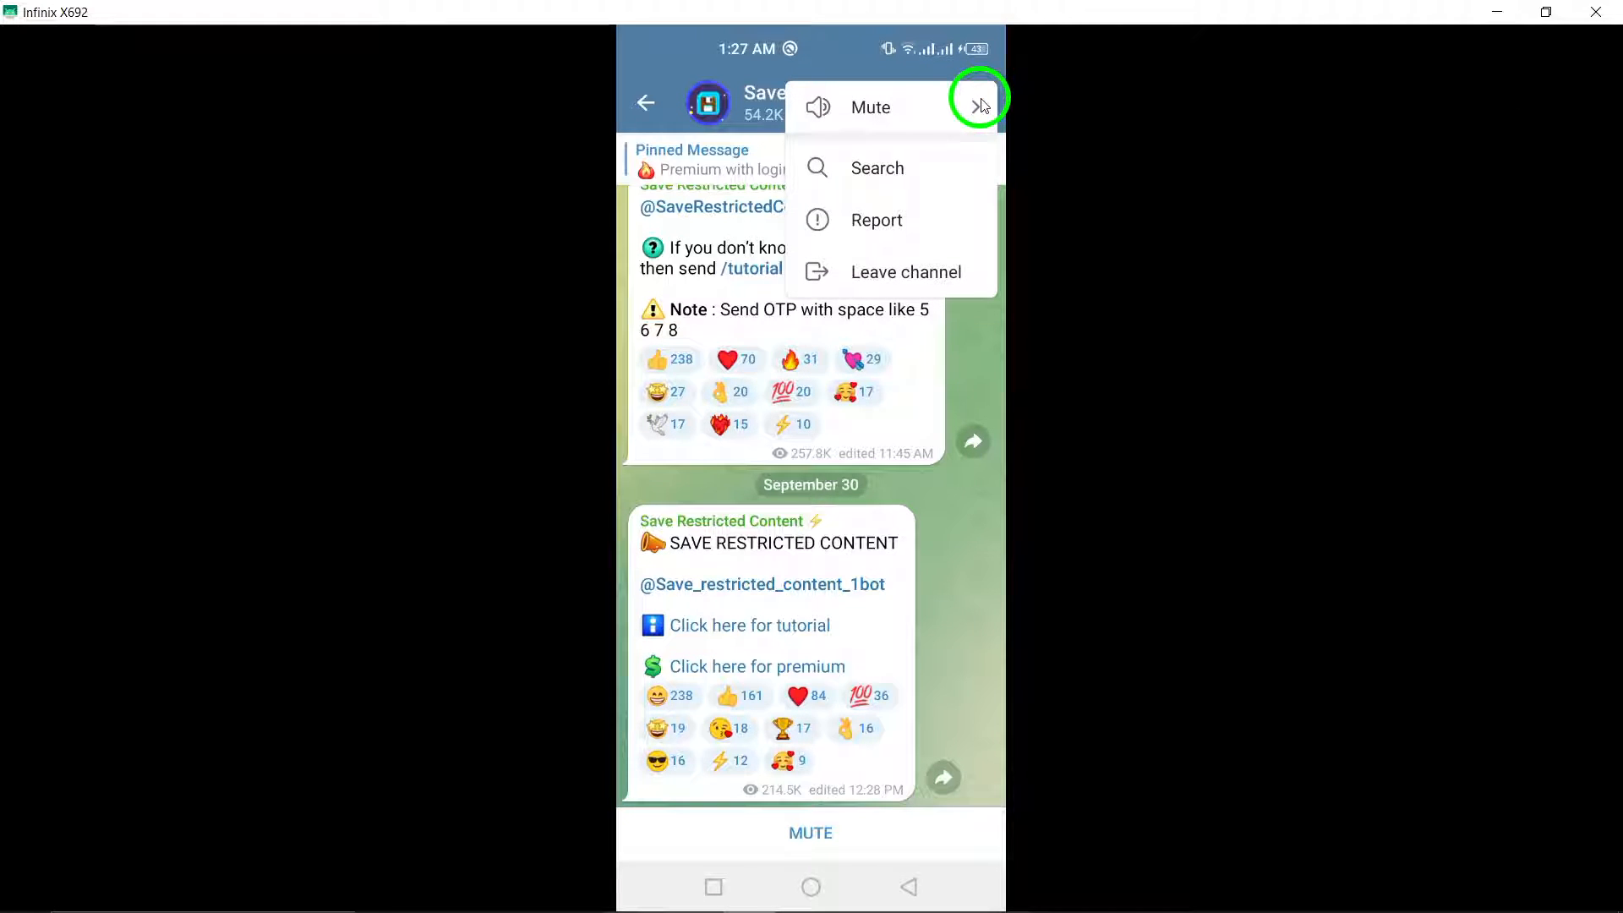
{"action": "mouse_move", "coordinate": [872, 272]}
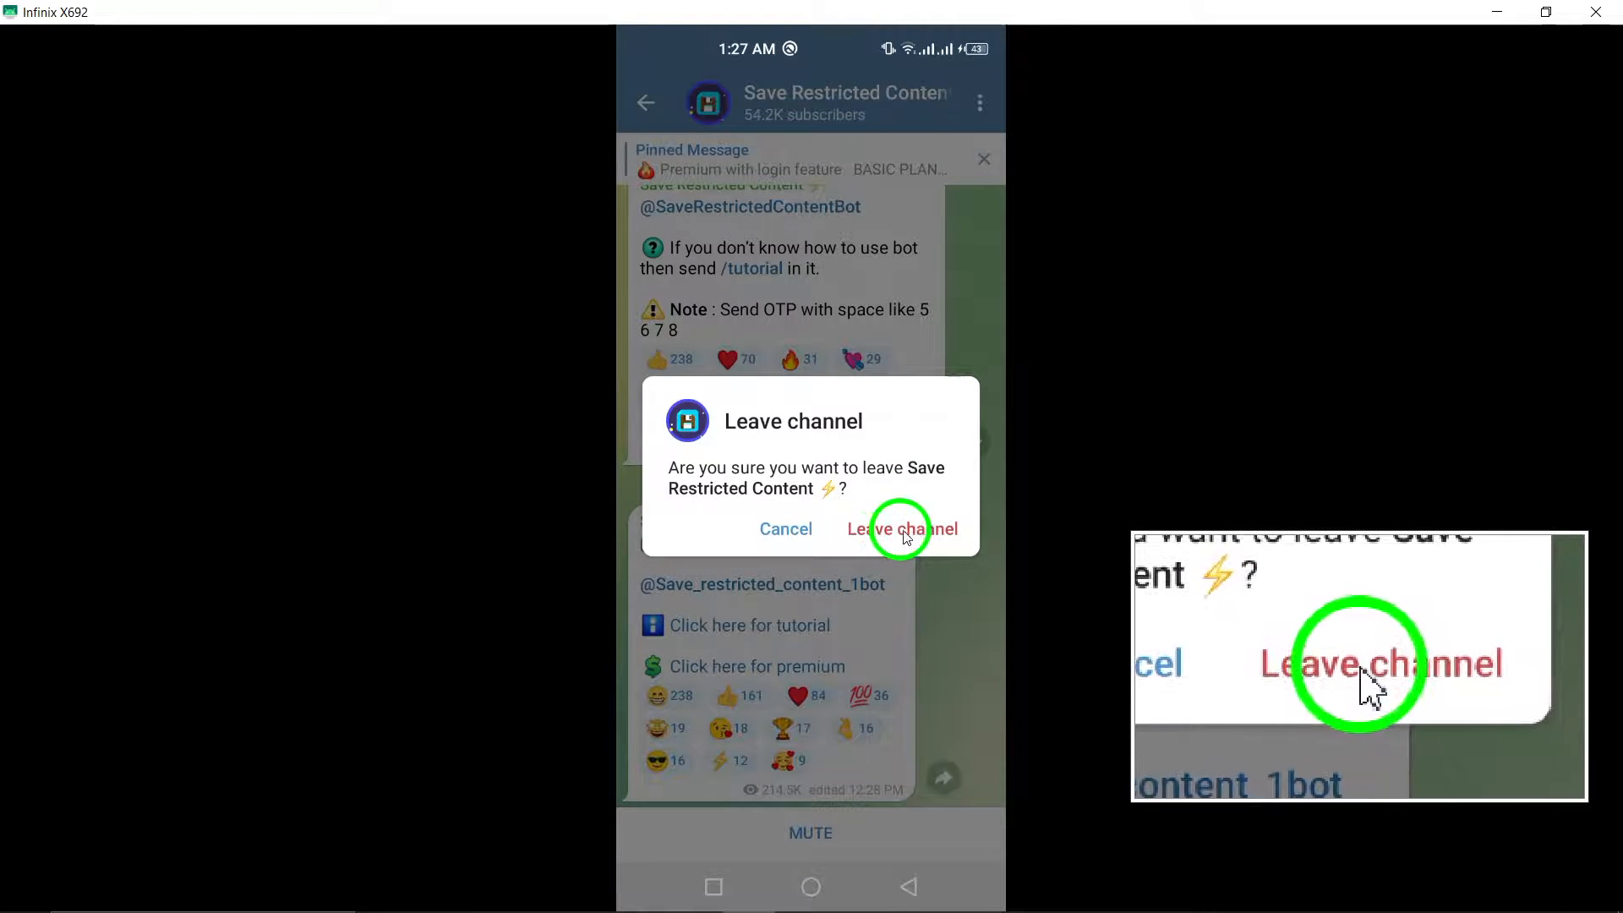
{"action": "left_click", "coordinate": [902, 529]}
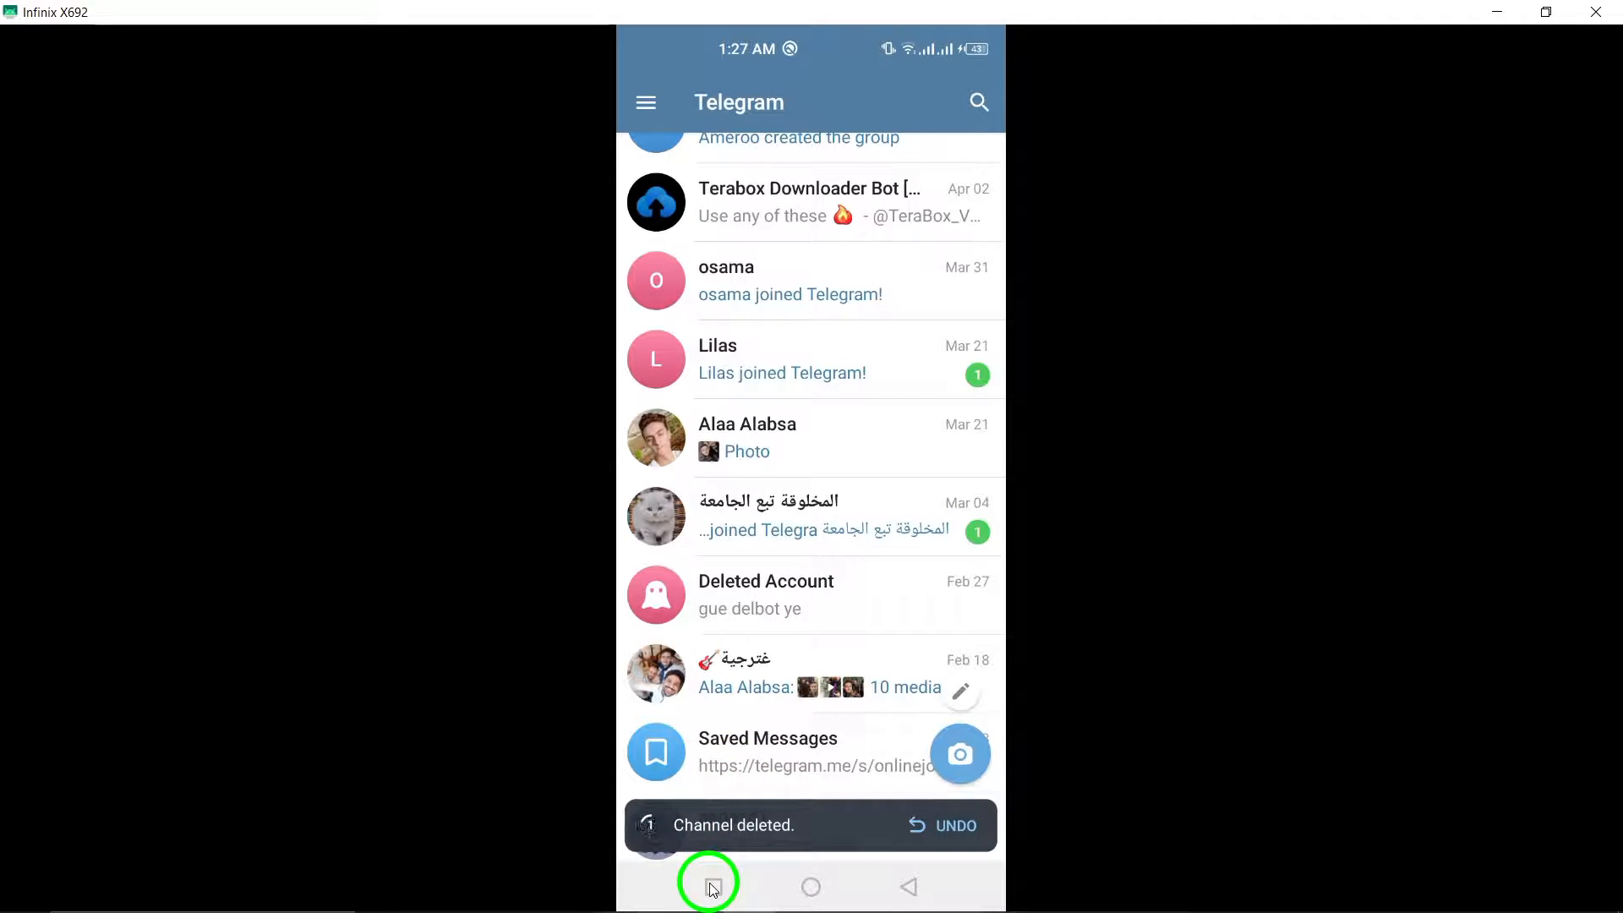
{"action": "left_click", "coordinate": [708, 886]}
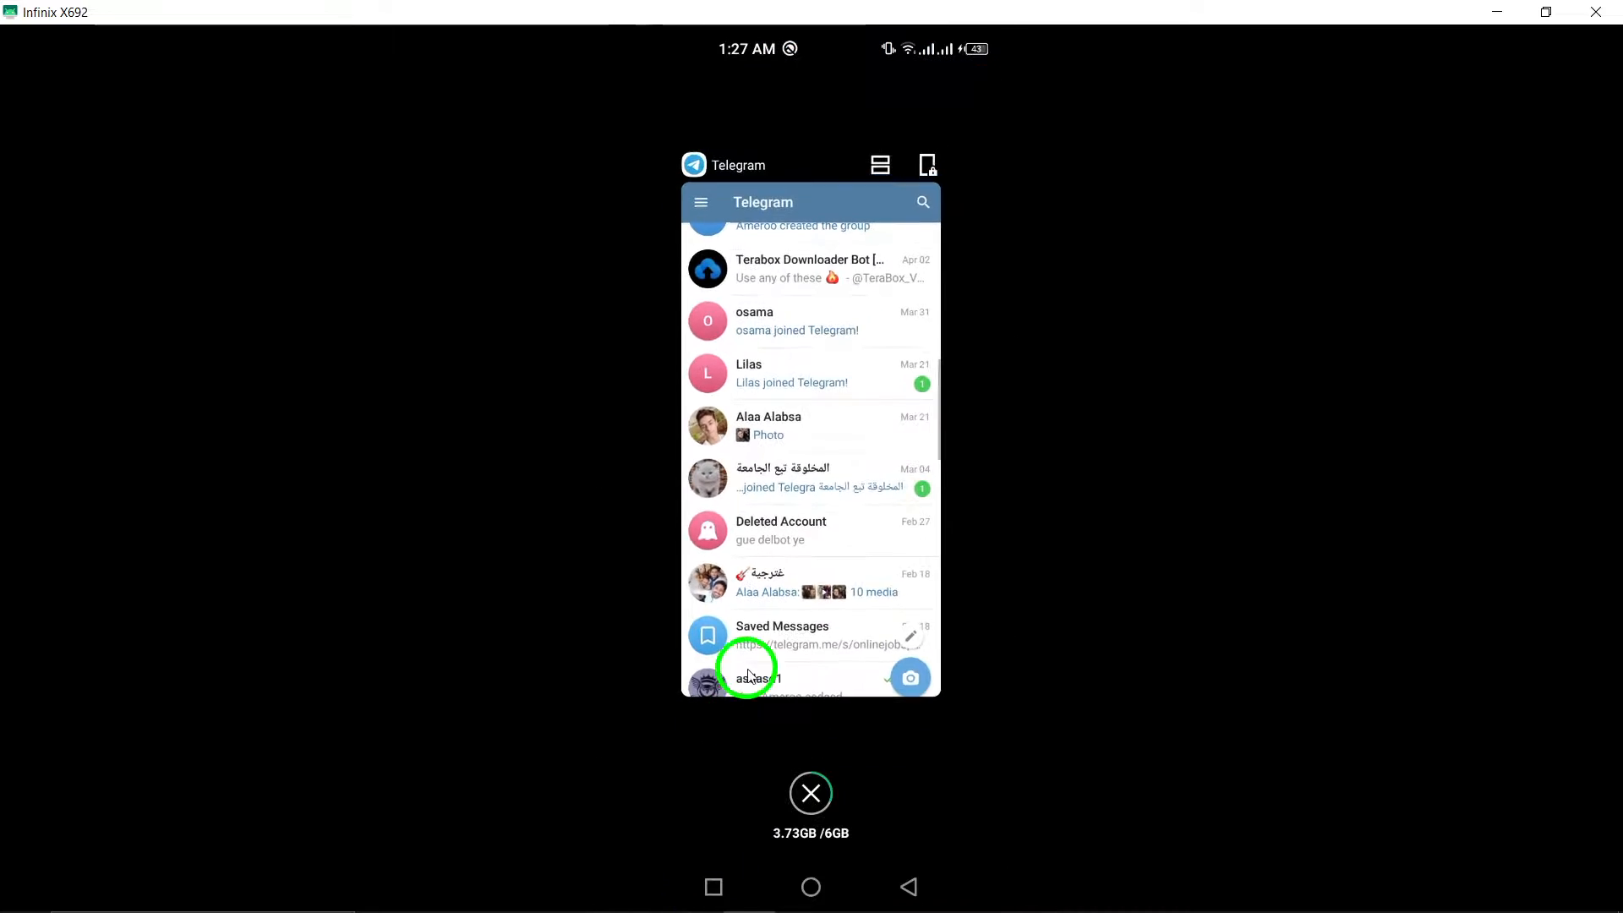